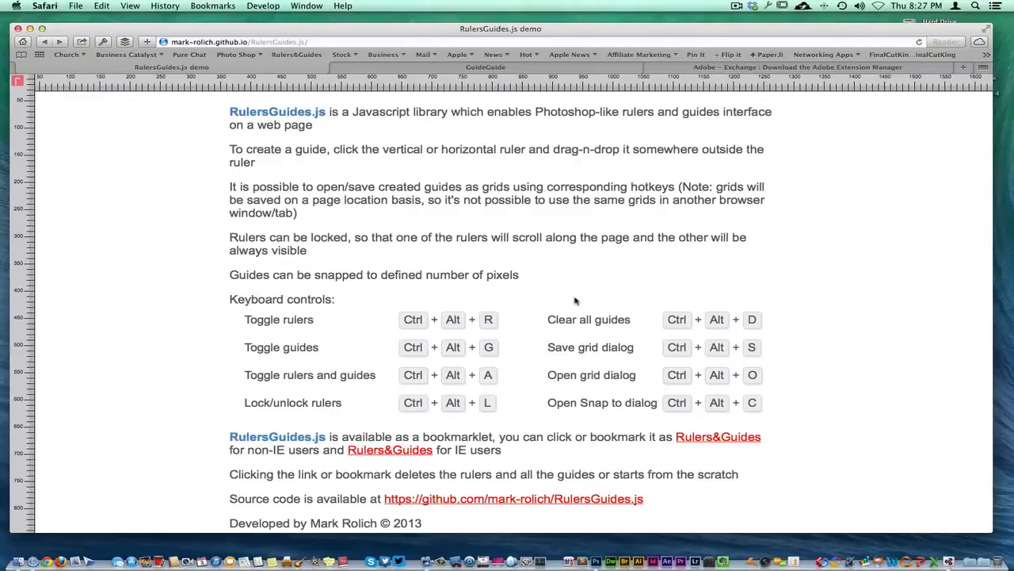
mouse_move(237, 54)
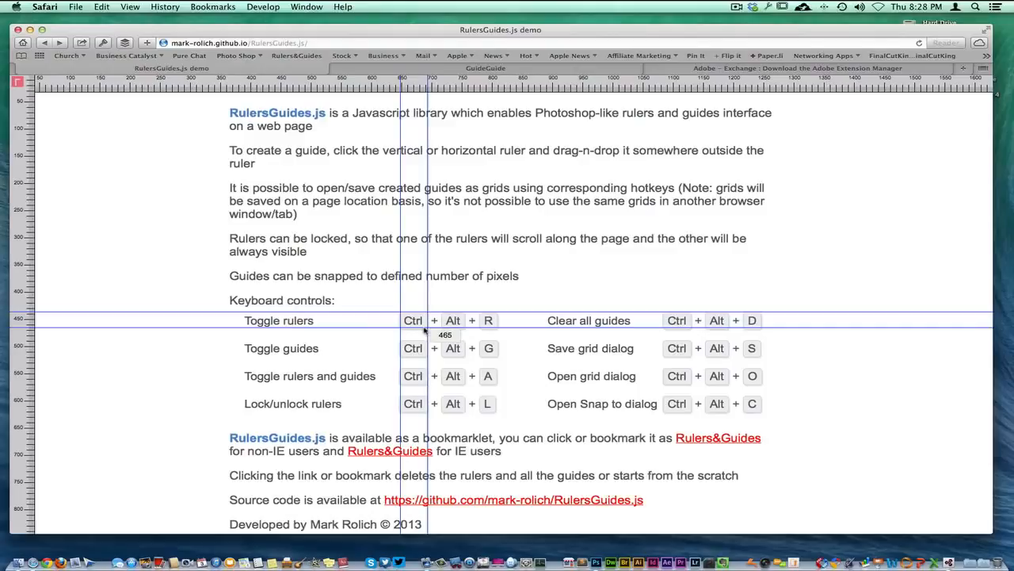
mouse_move(529, 348)
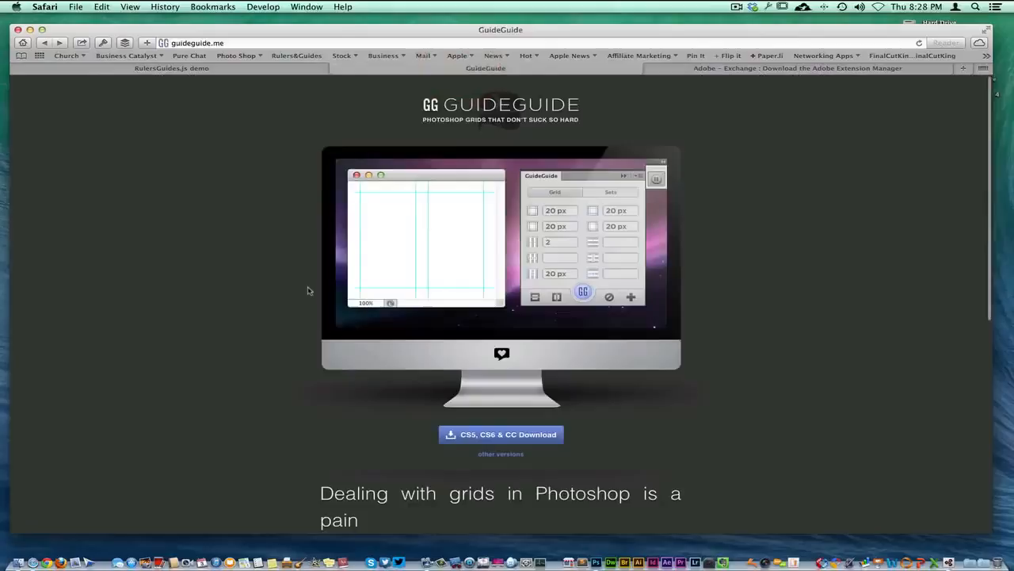
Scroll the GuideGuide download page, then switch to the Adobe Exchange page.
scroll(down, 3)
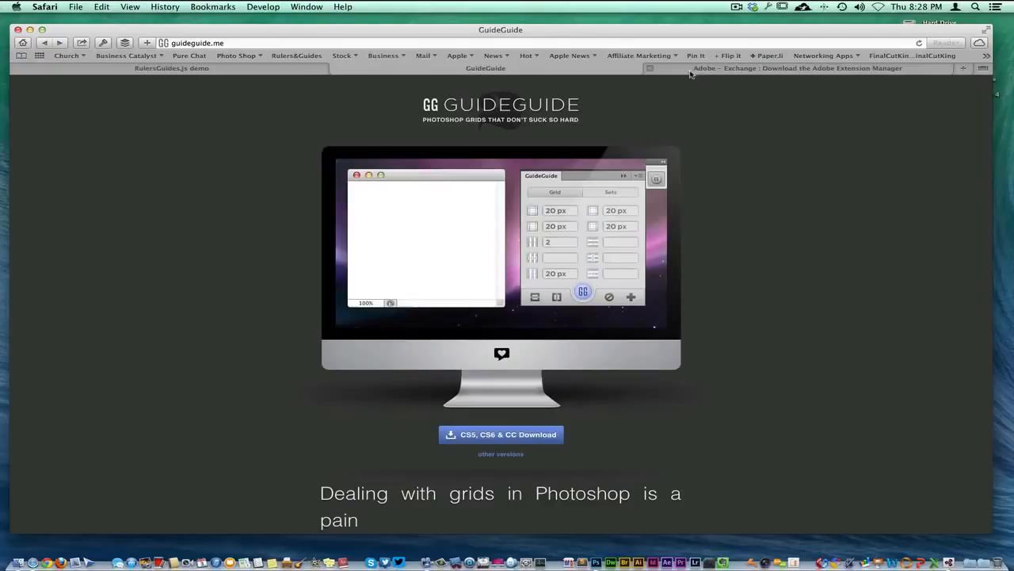
click(792, 68)
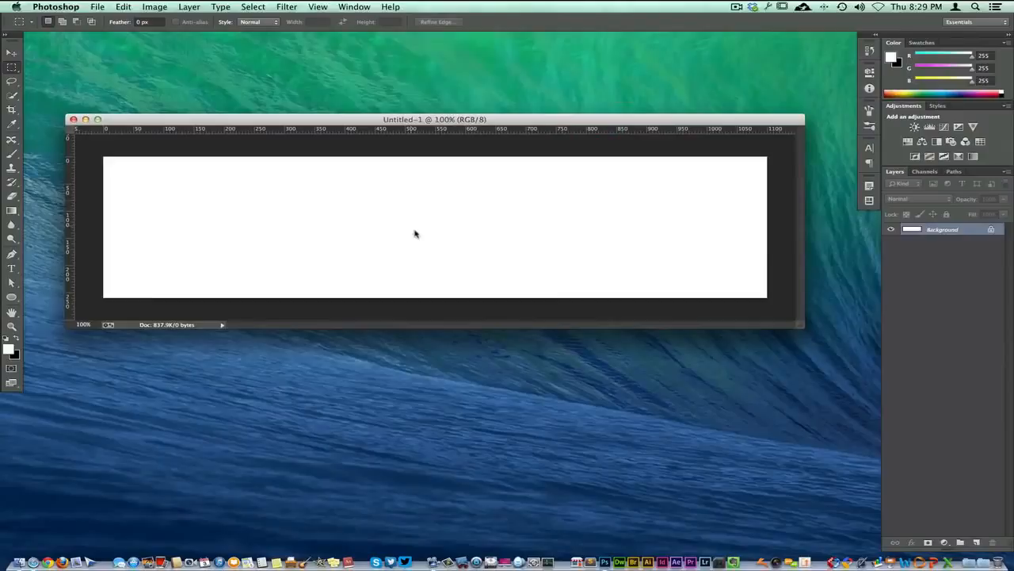
Focus the blank Untitled-1 document and allow GuideGuide's anonymous usage data collection.
click(354, 7)
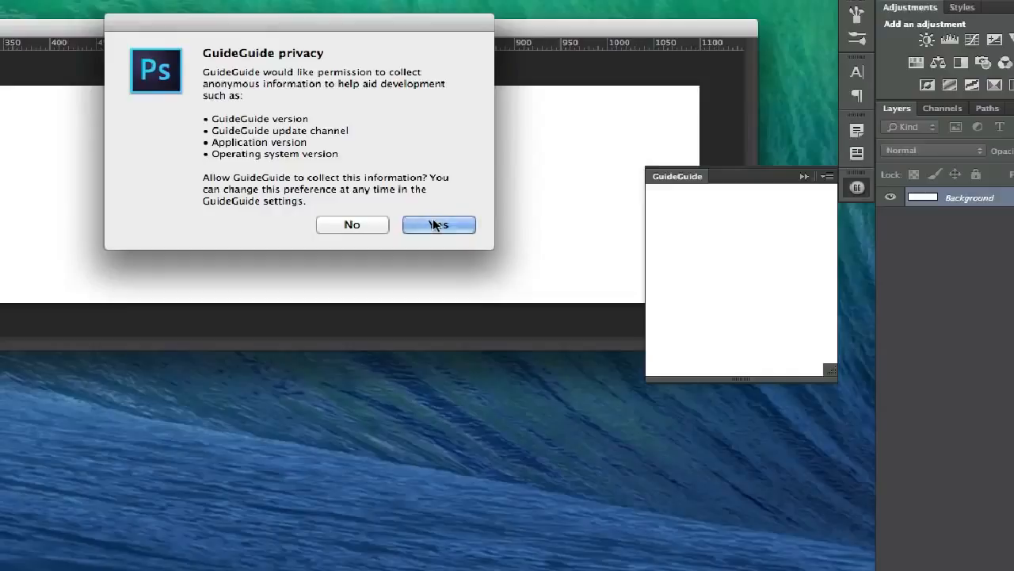
click(439, 225)
text(20)
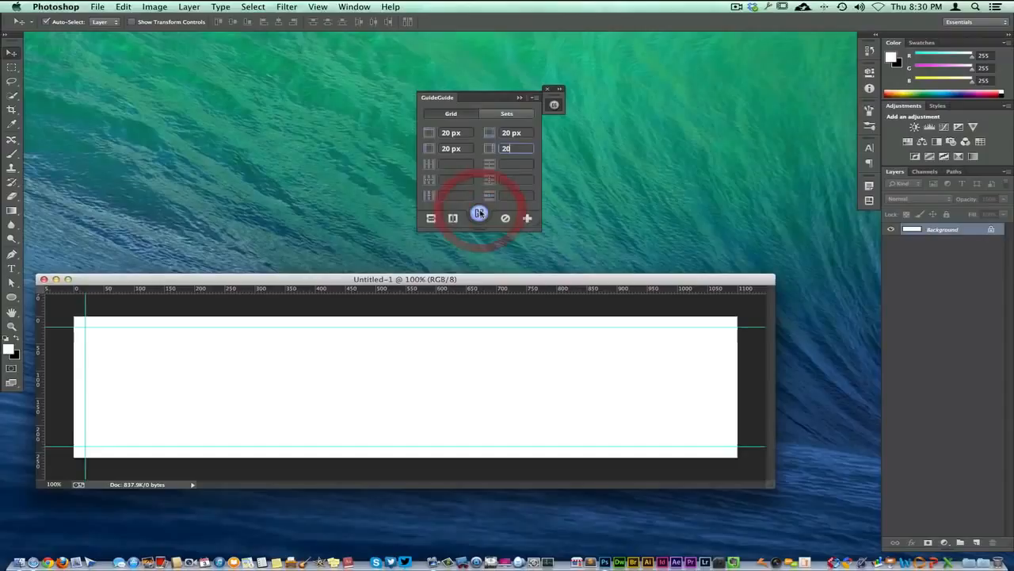
Apply 20 px margin guides on all four sides of Untitled-1.
click(479, 218)
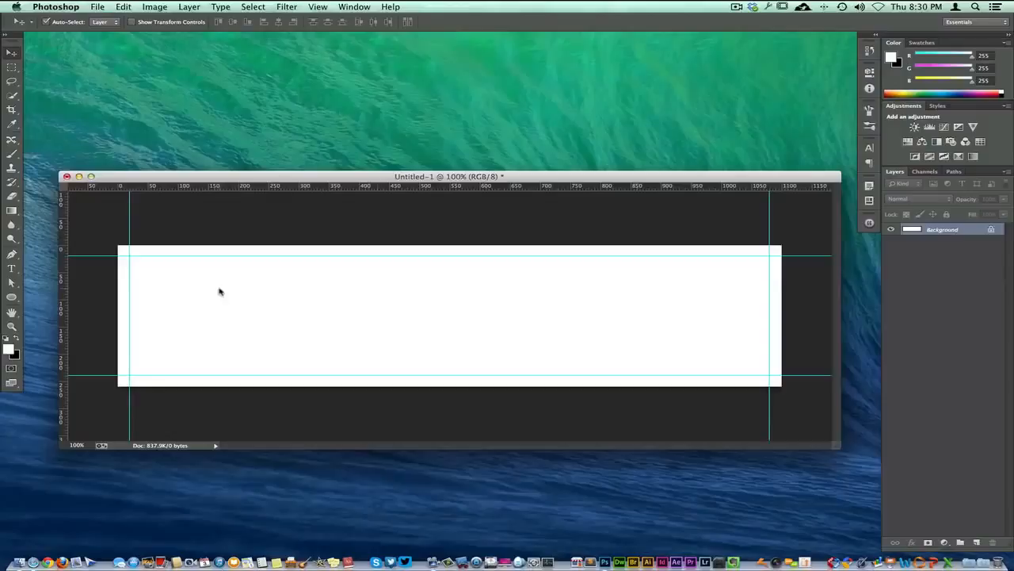
mouse_move(323, 274)
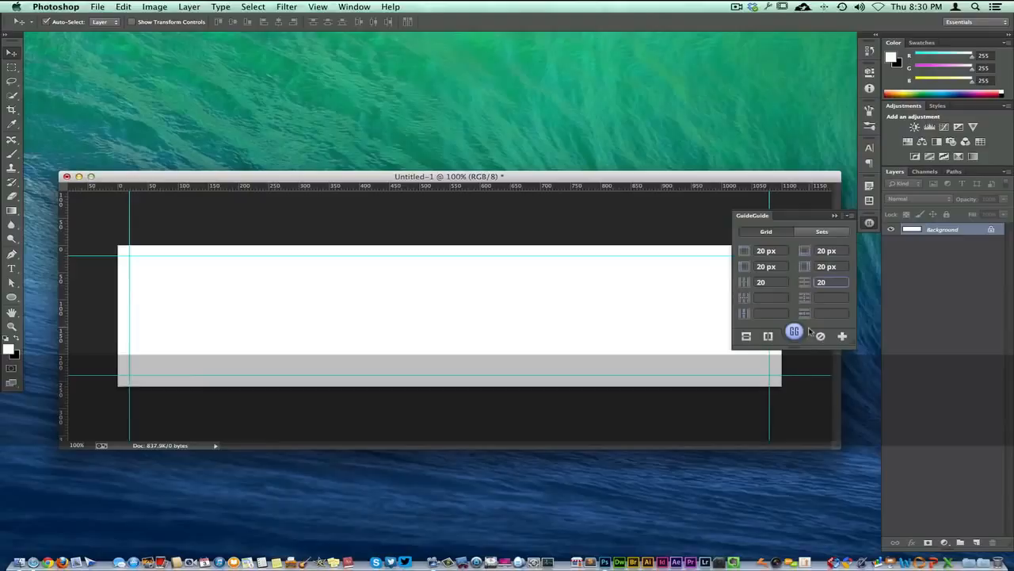
Apply a 20-column, 20-row guide grid, then clear all guides.
click(793, 331)
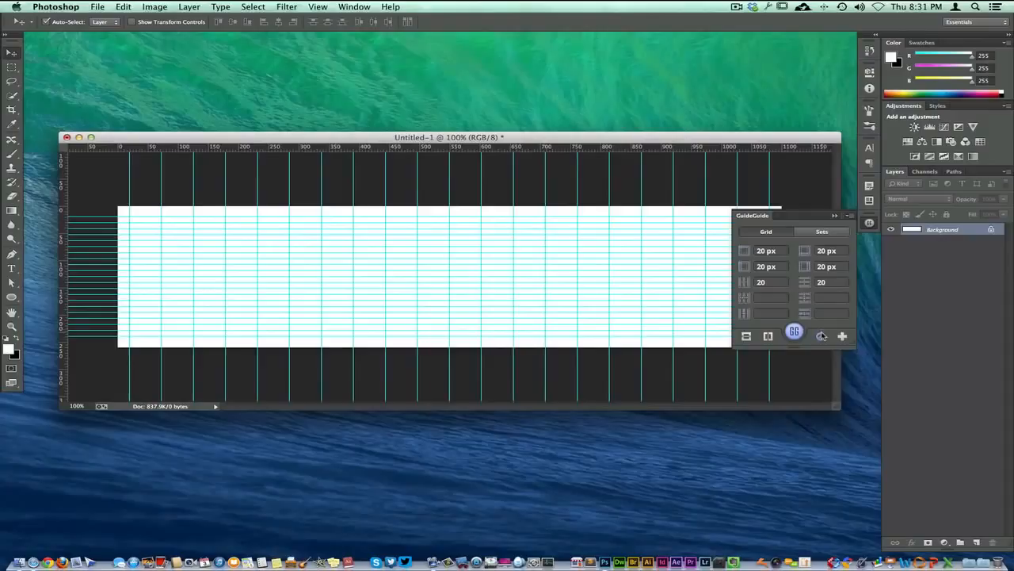
click(821, 336)
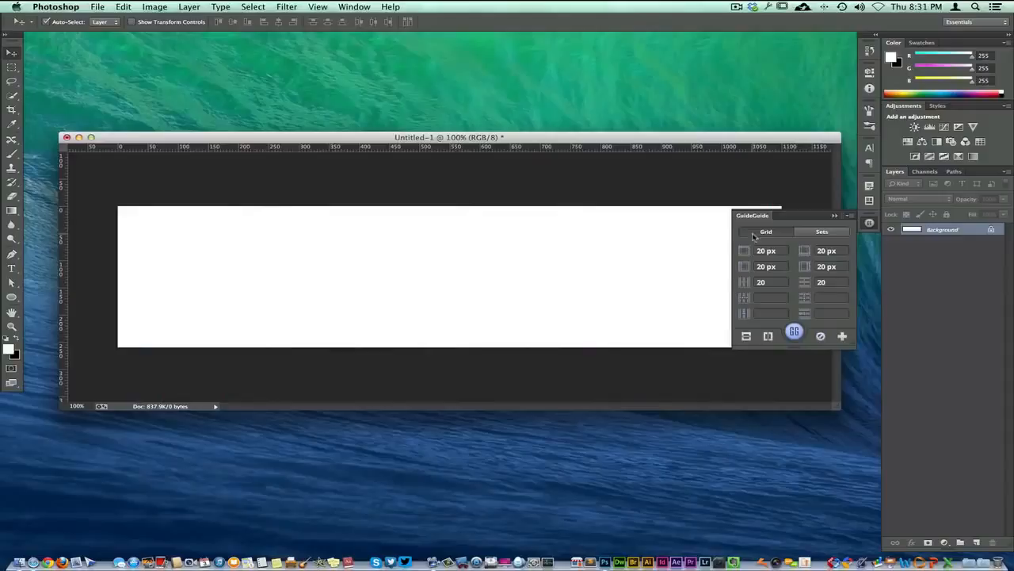
Add horizontal and vertical midpoint guides, then close the GuideGuide panel.
click(746, 336)
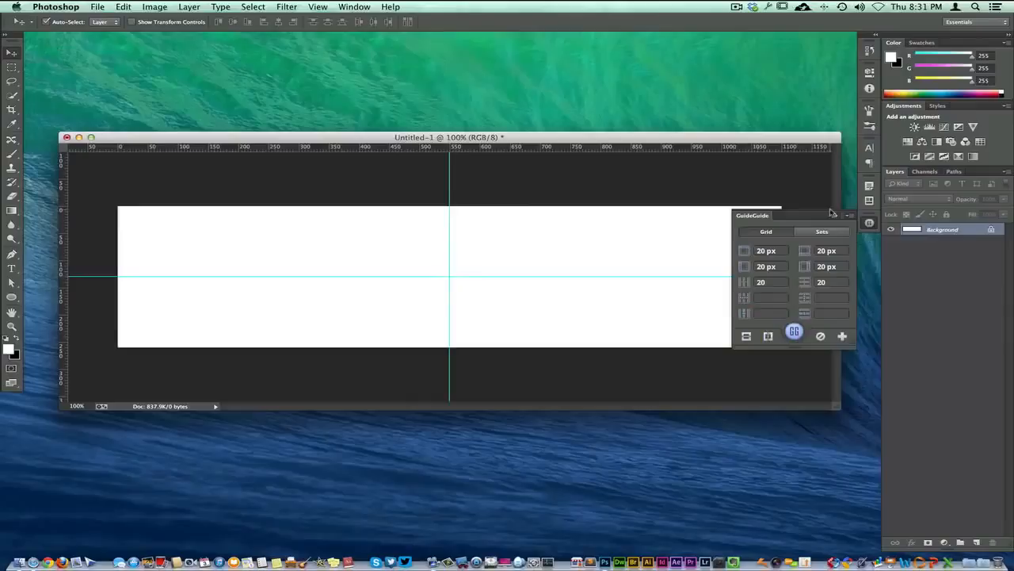
click(849, 215)
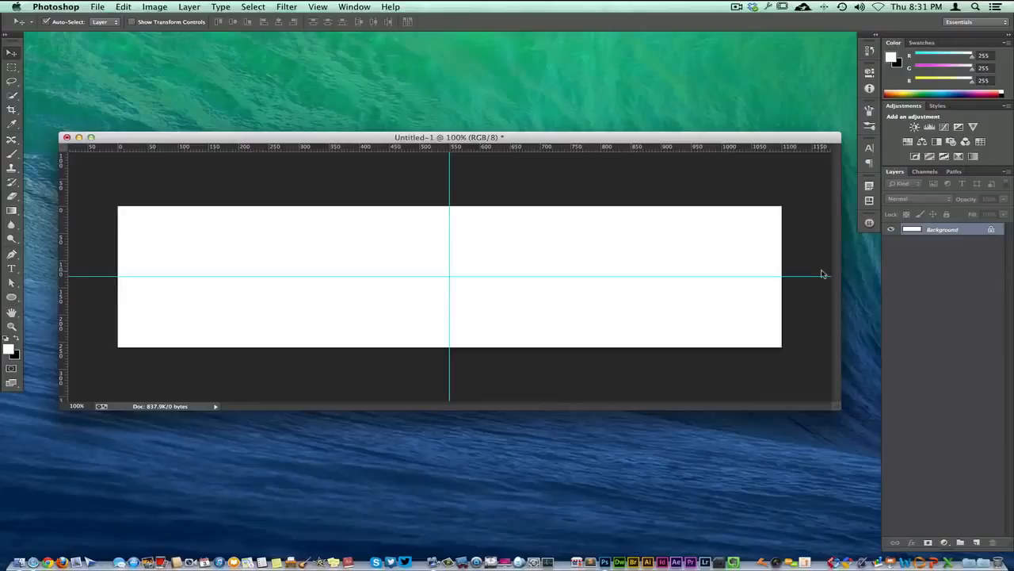